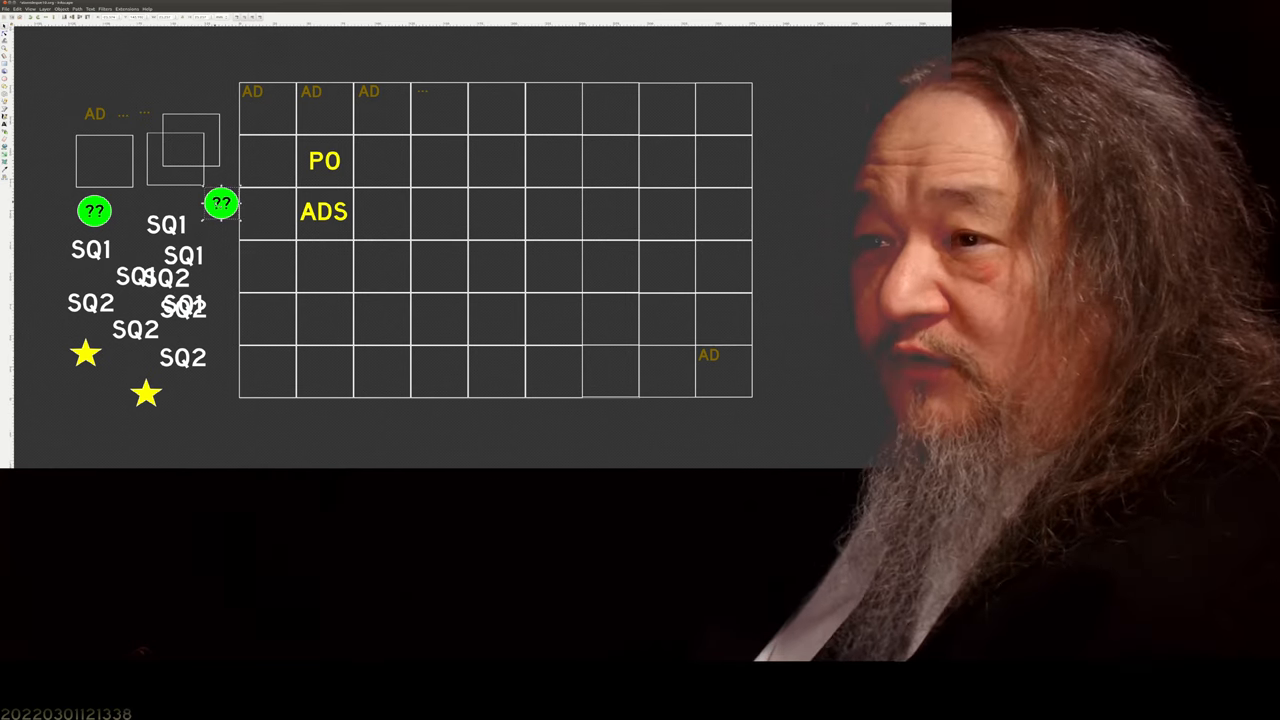
Drag the green ?? circle past ADS into the grid cell right of PO, then reselect it.
{"action": "left_click_drag", "start_coordinate": [222, 205], "coordinate": [253, 221]}
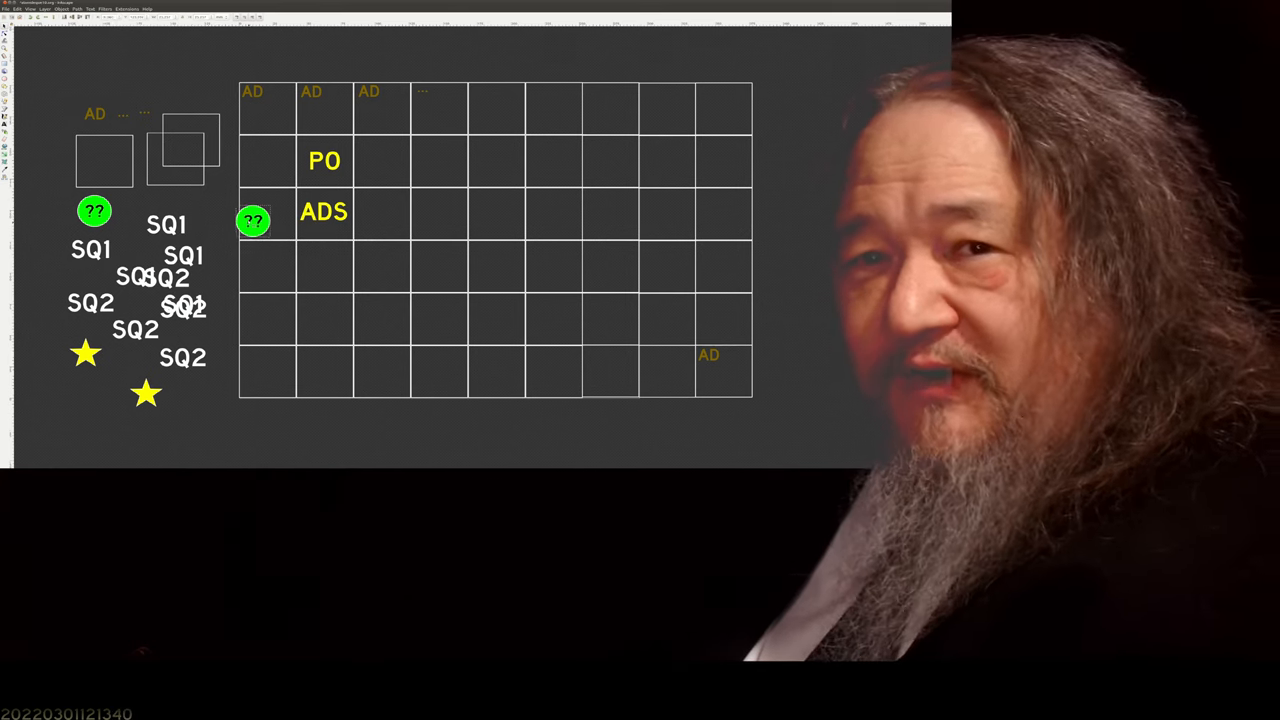
{"action": "left_click_drag", "start_coordinate": [253, 220], "coordinate": [295, 223]}
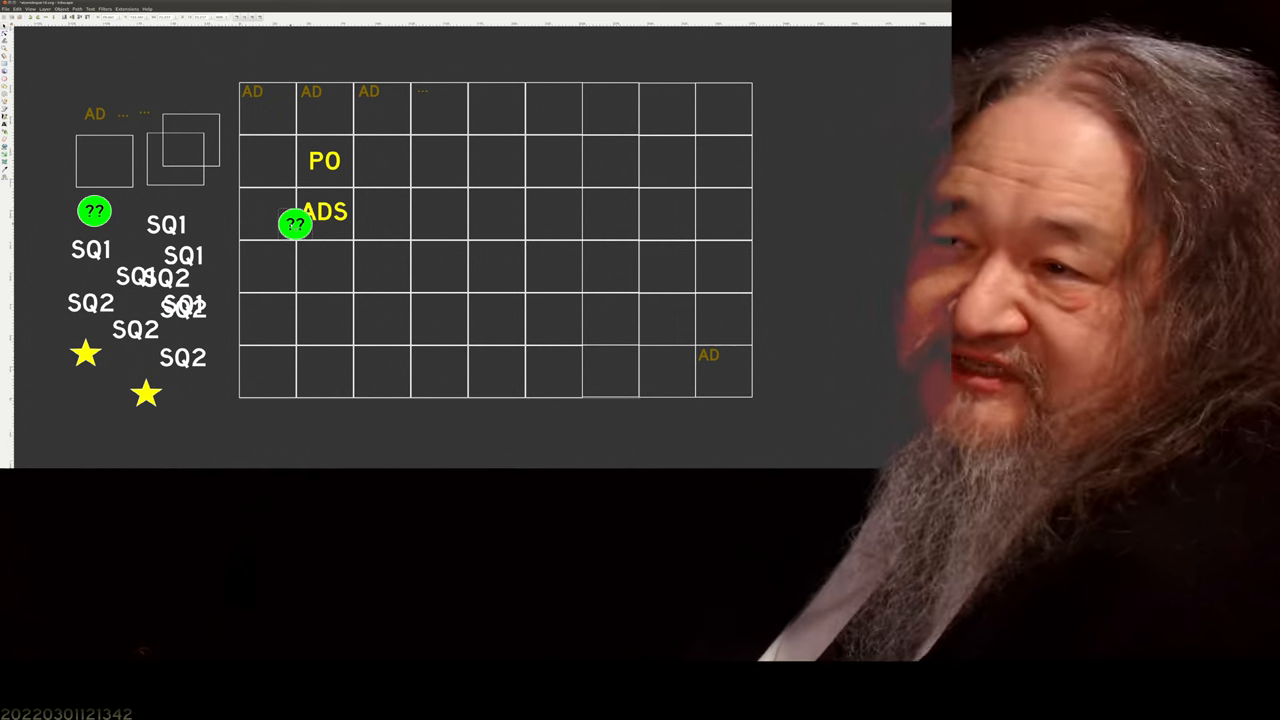
{"action": "left_click_drag", "start_coordinate": [295, 223], "coordinate": [502, 197]}
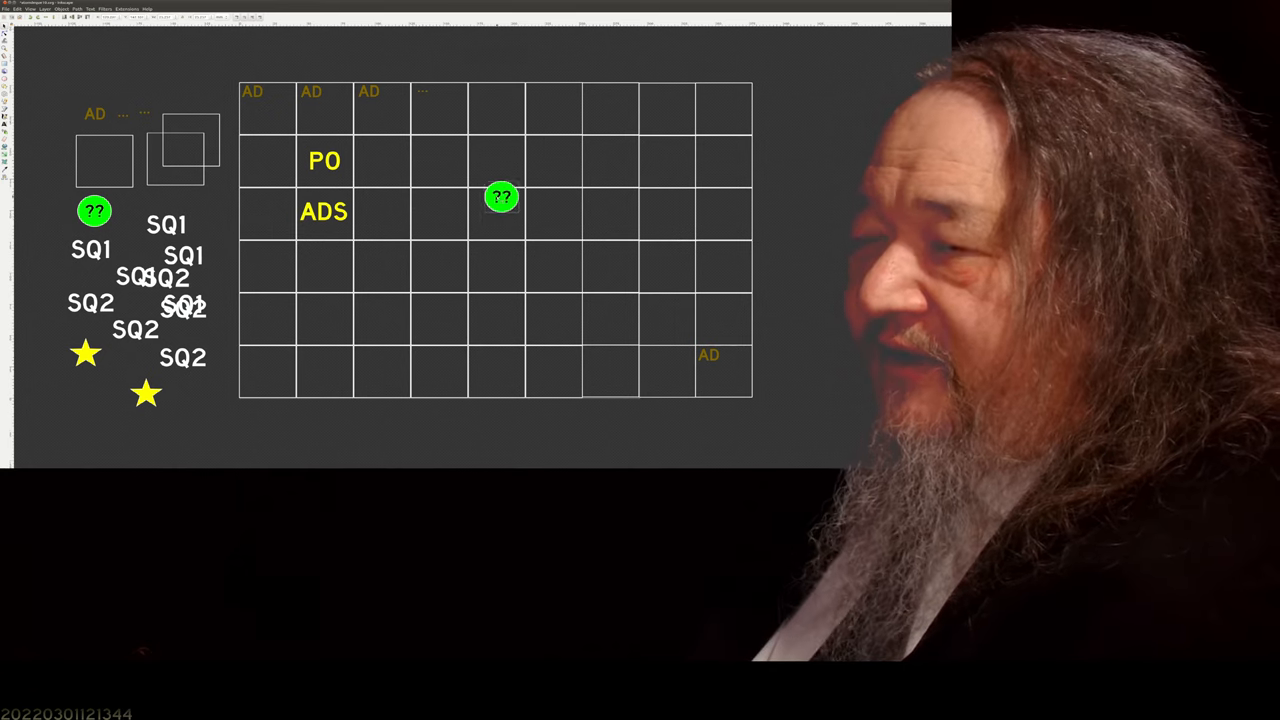
{"action": "left_click_drag", "start_coordinate": [502, 197], "coordinate": [485, 224]}
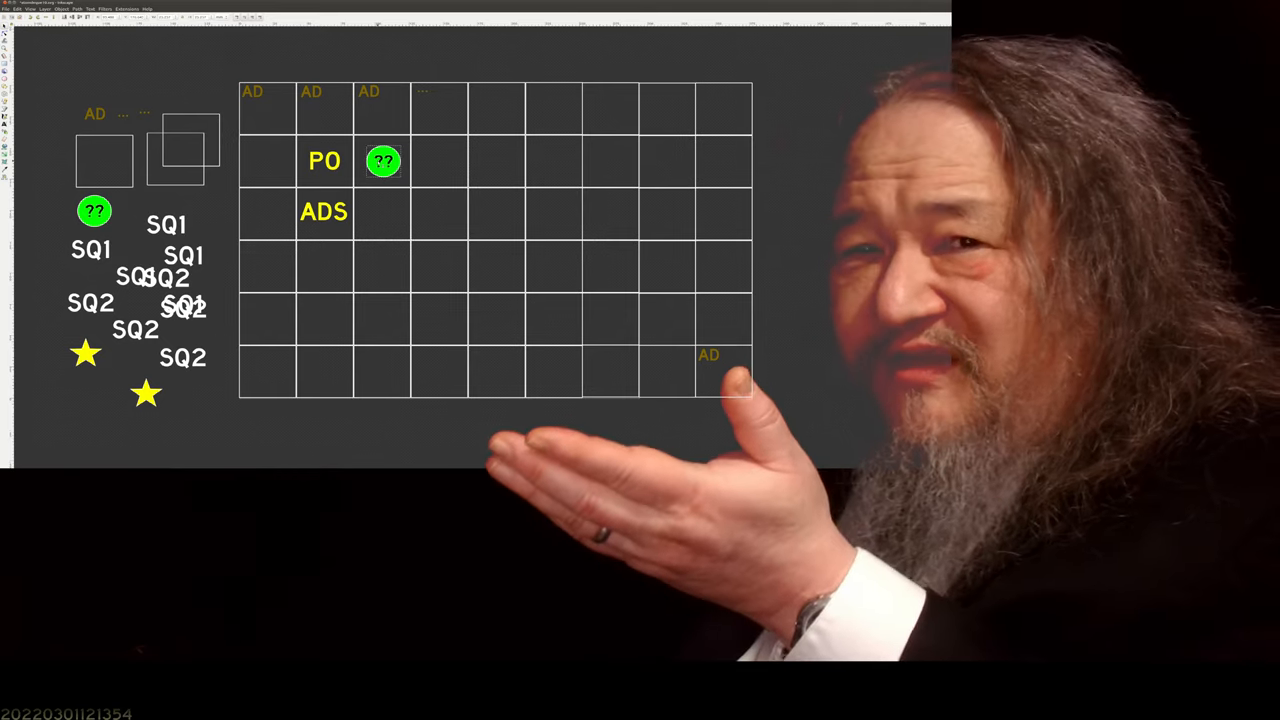
{"action": "left_click", "coordinate": [383, 160]}
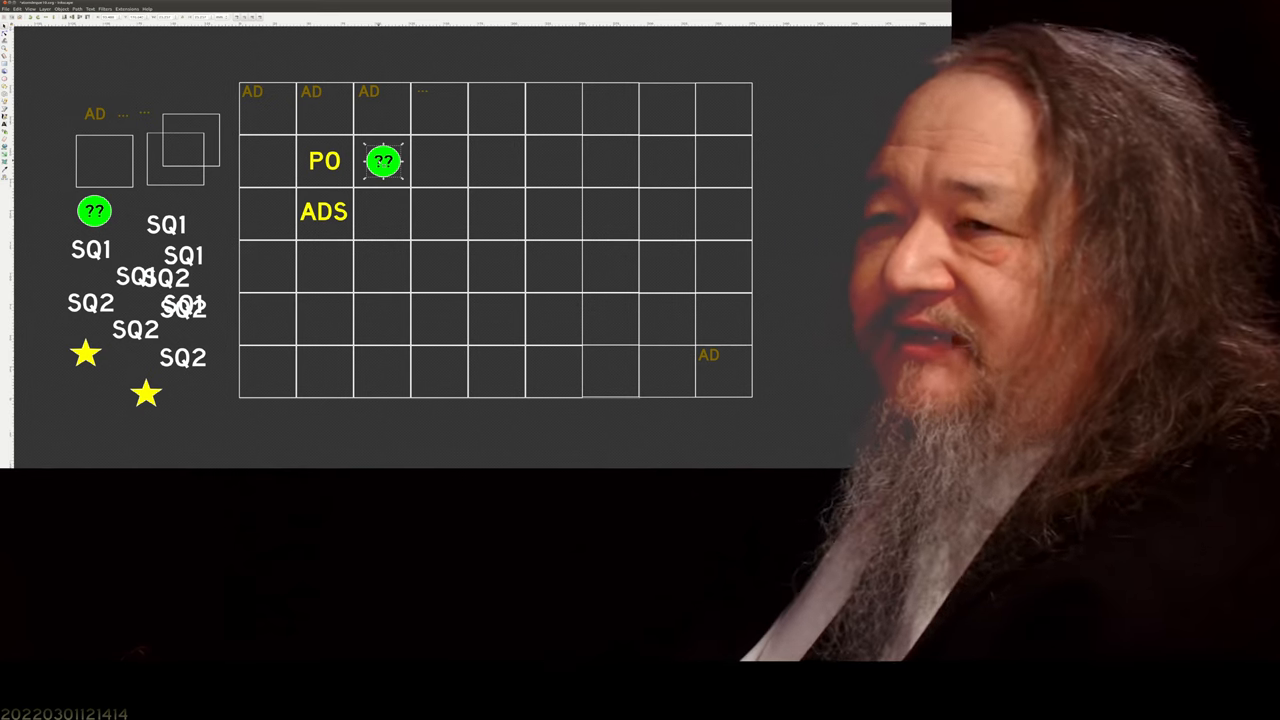
Drag the green ?? circle back out to the left of the grid.
{"action": "left_click_drag", "start_coordinate": [383, 161], "coordinate": [210, 179]}
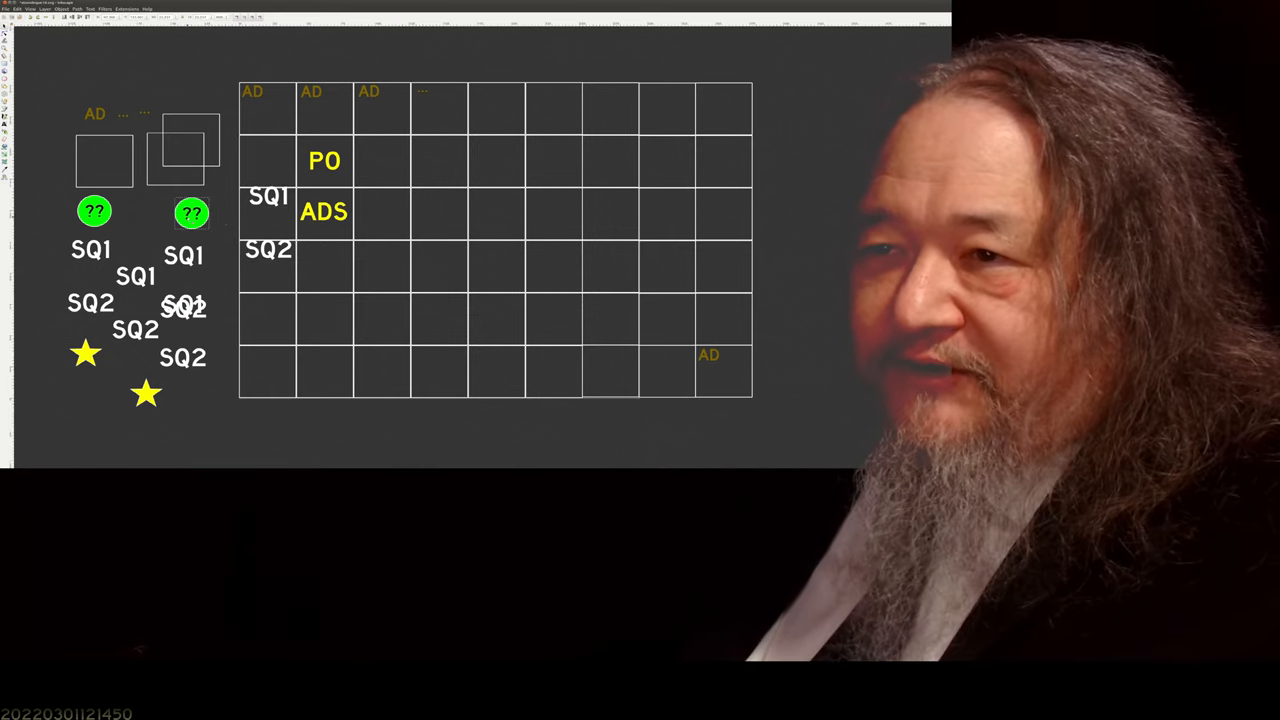
Select an SQ1/SQ2 label pair to move into a grid cell.
{"action": "left_click", "coordinate": [192, 212]}
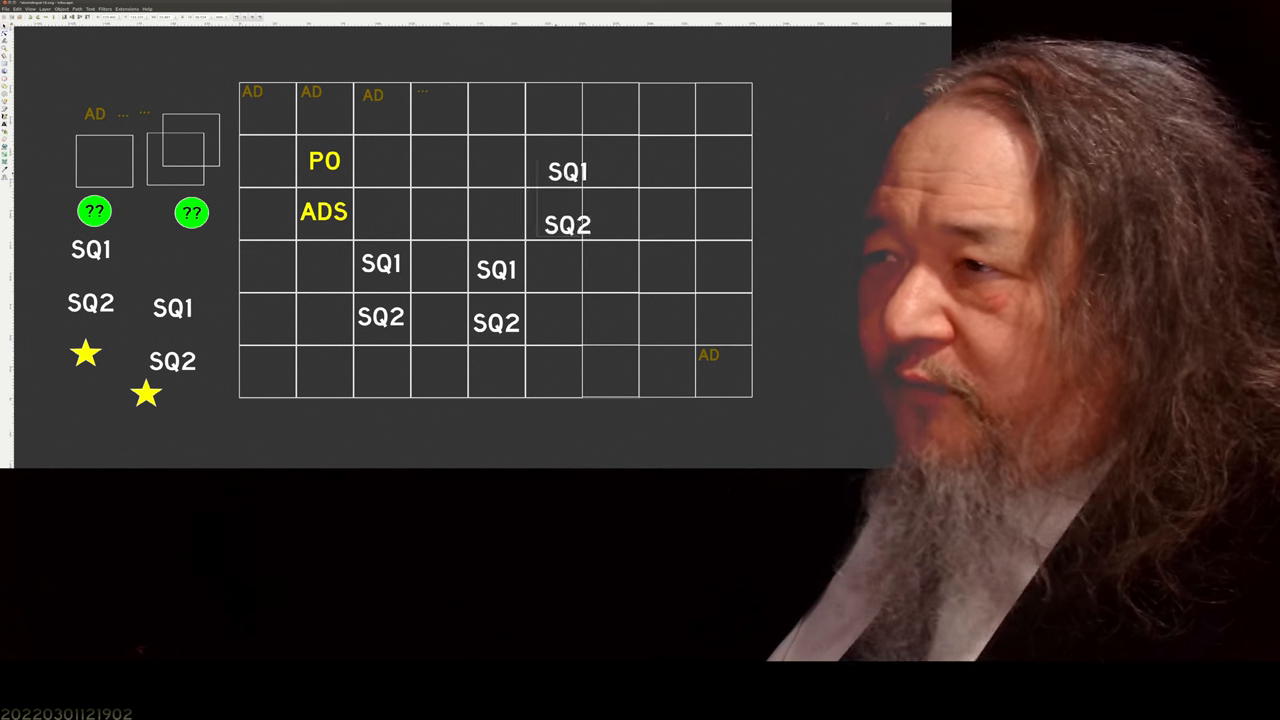
Drag the upper SQ1/SQ2 pair two columns right, near the grid's right edge.
{"action": "left_click_drag", "start_coordinate": [568, 198], "coordinate": [668, 183]}
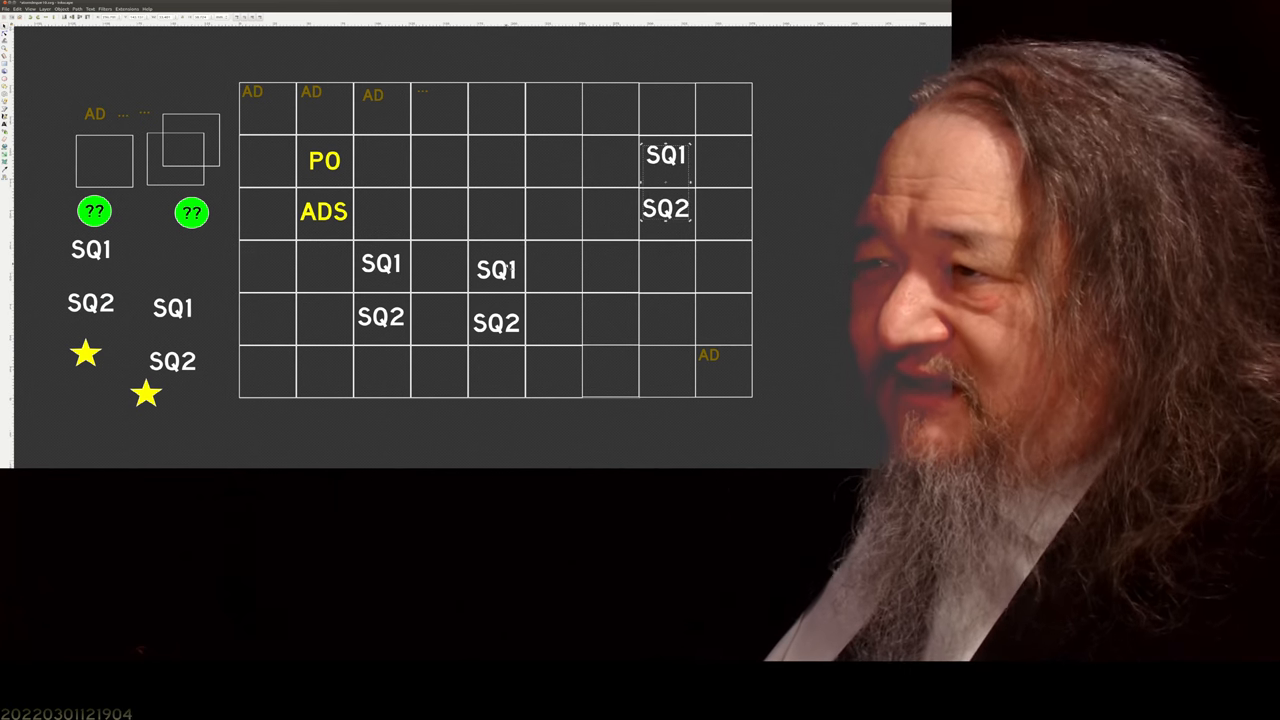